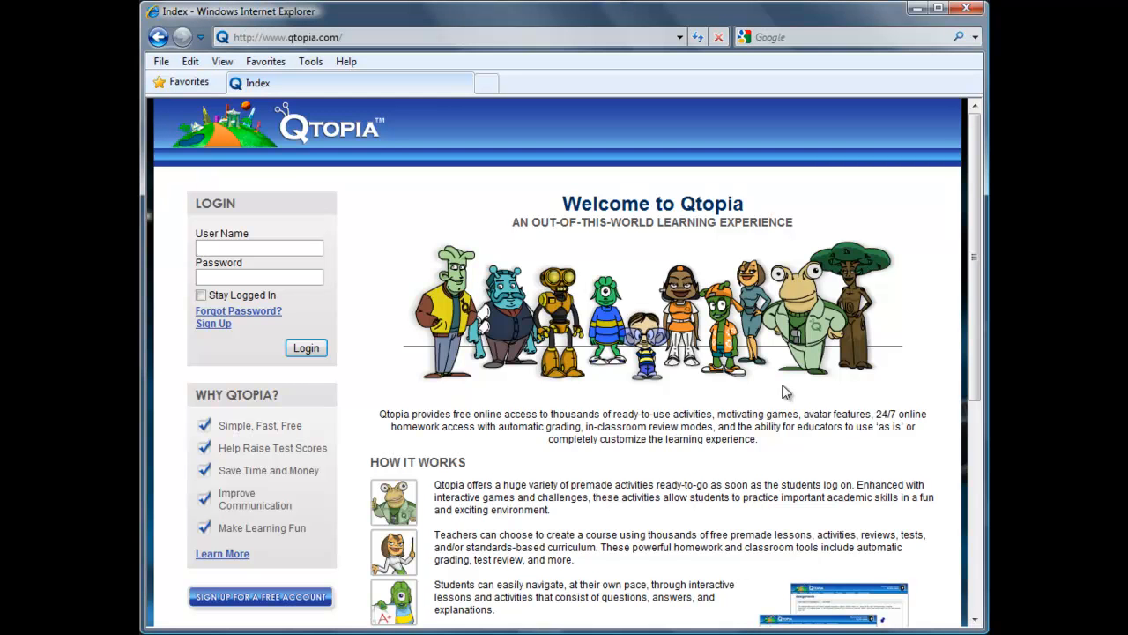
Step: Enter the teacher's username and password on the welcome page and submit the login
text(txdemo)
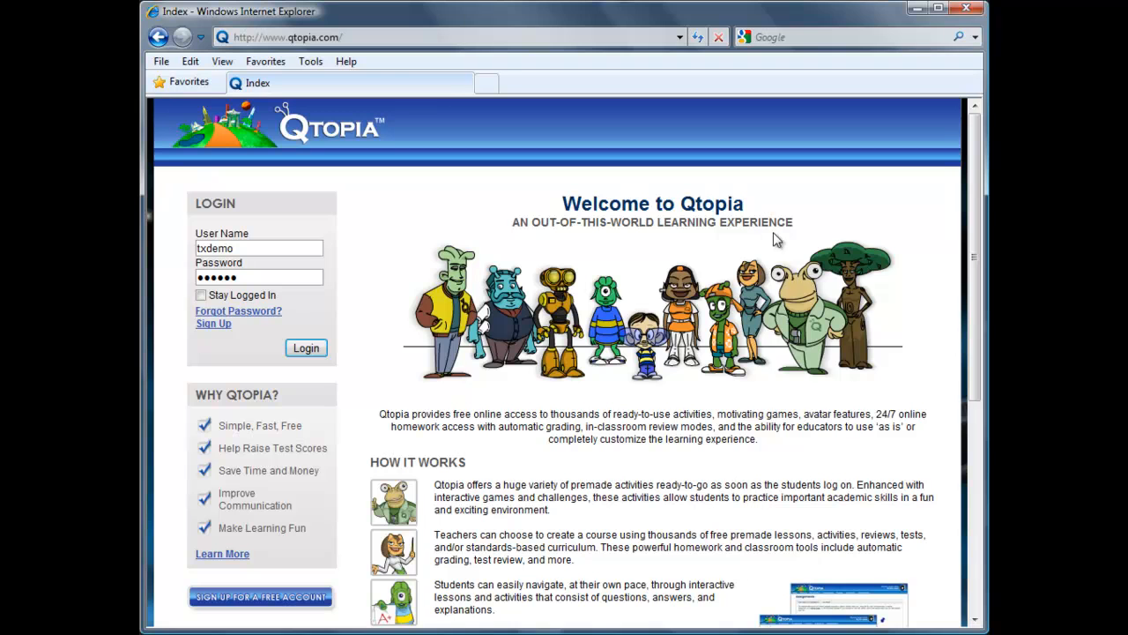
click(306, 347)
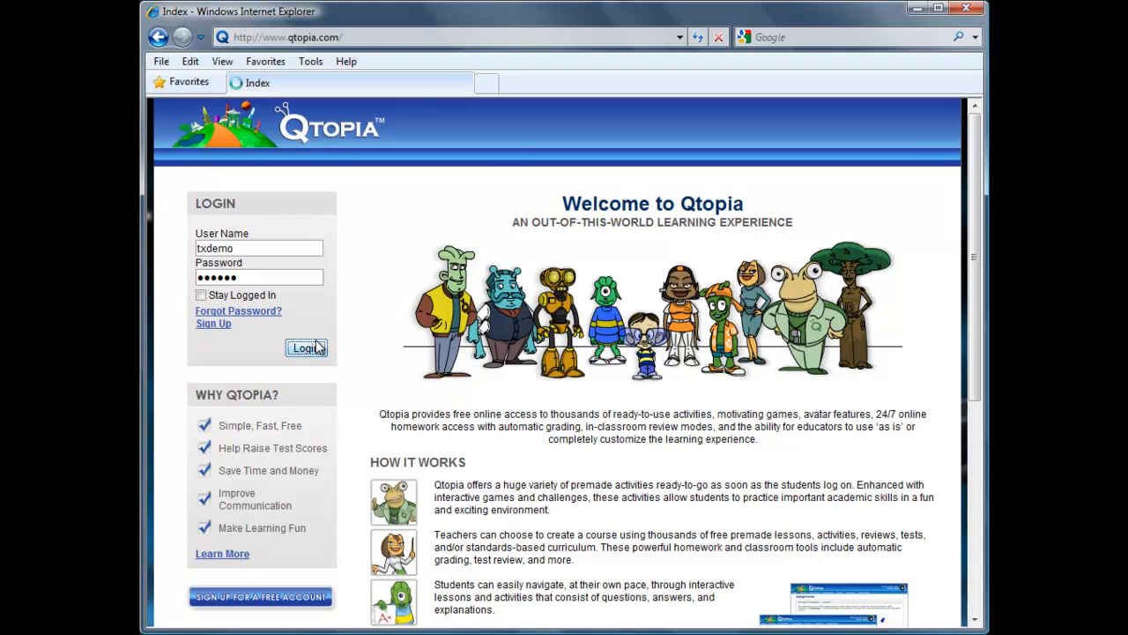
Step: Finish logging in and open the Classes tab showing the two existing classes
click(305, 347)
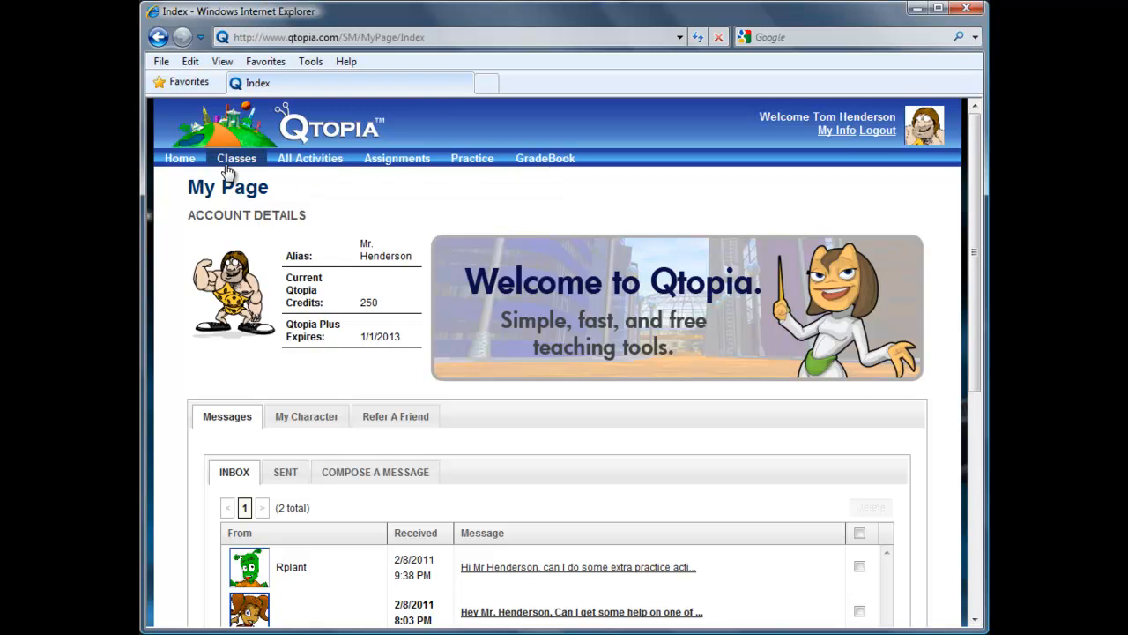
click(236, 157)
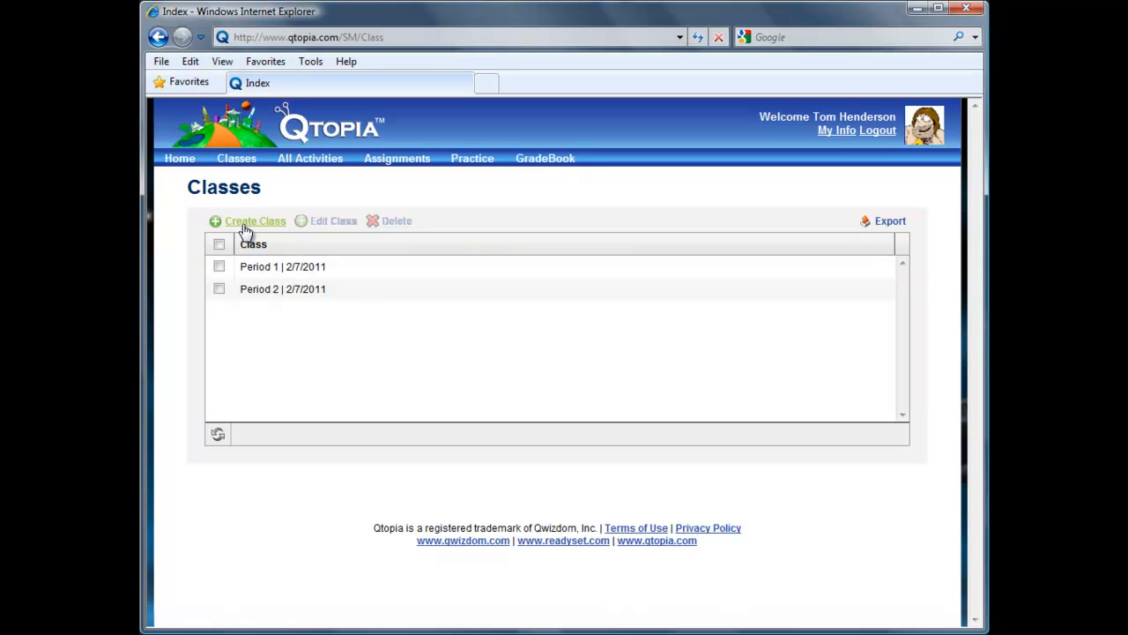
Step: Start a new class named 'Online Demo' with Math as its subject
click(255, 220)
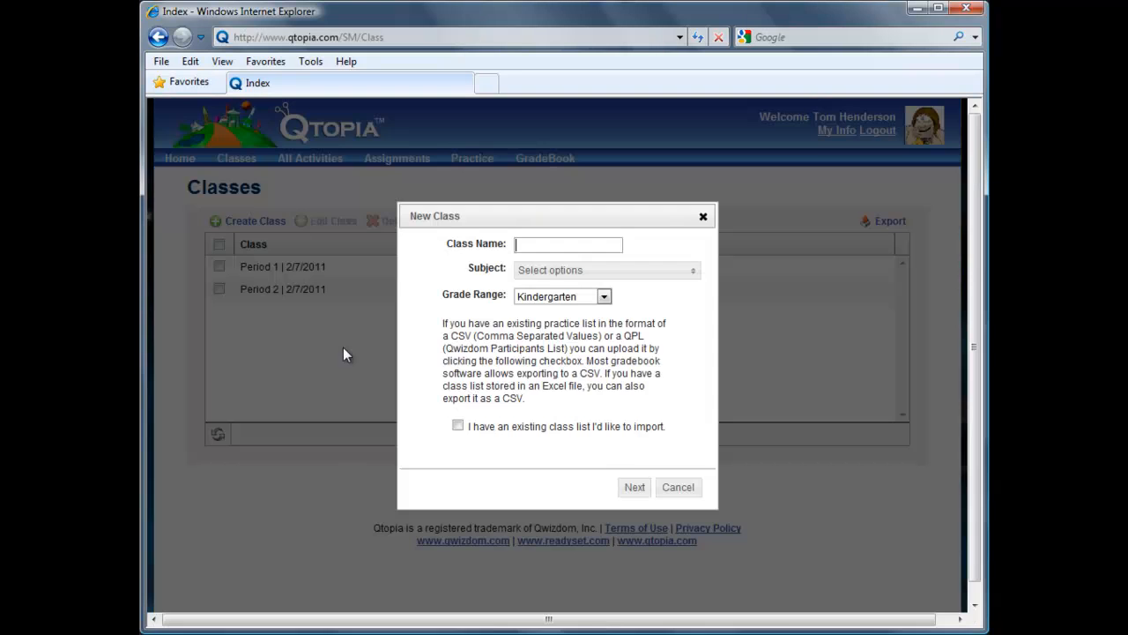
text(Online Demo)
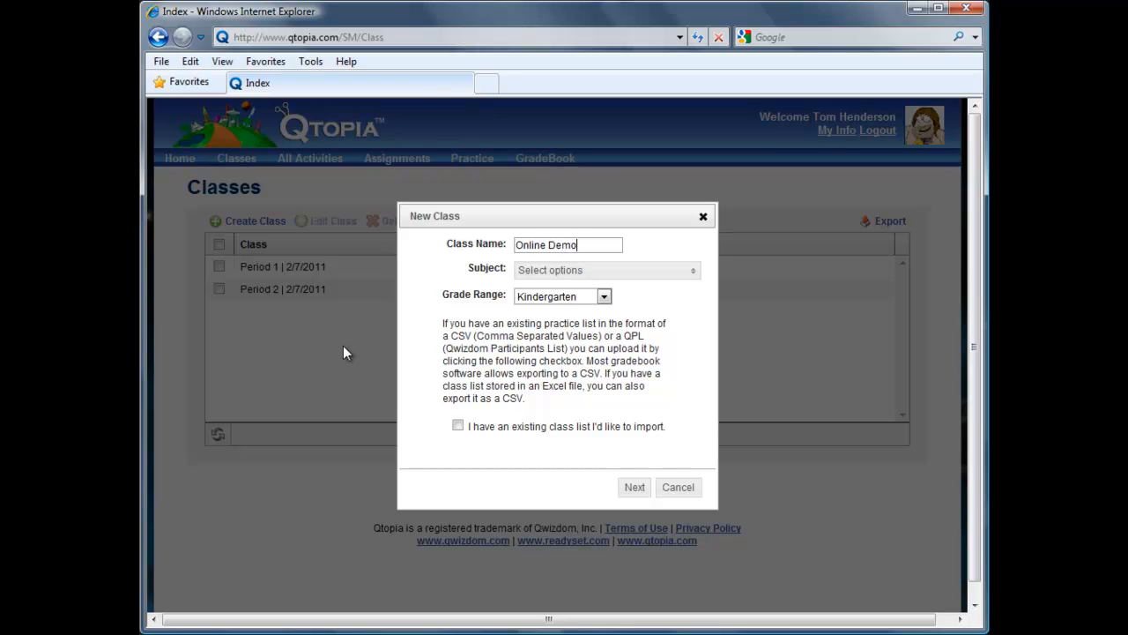
click(606, 269)
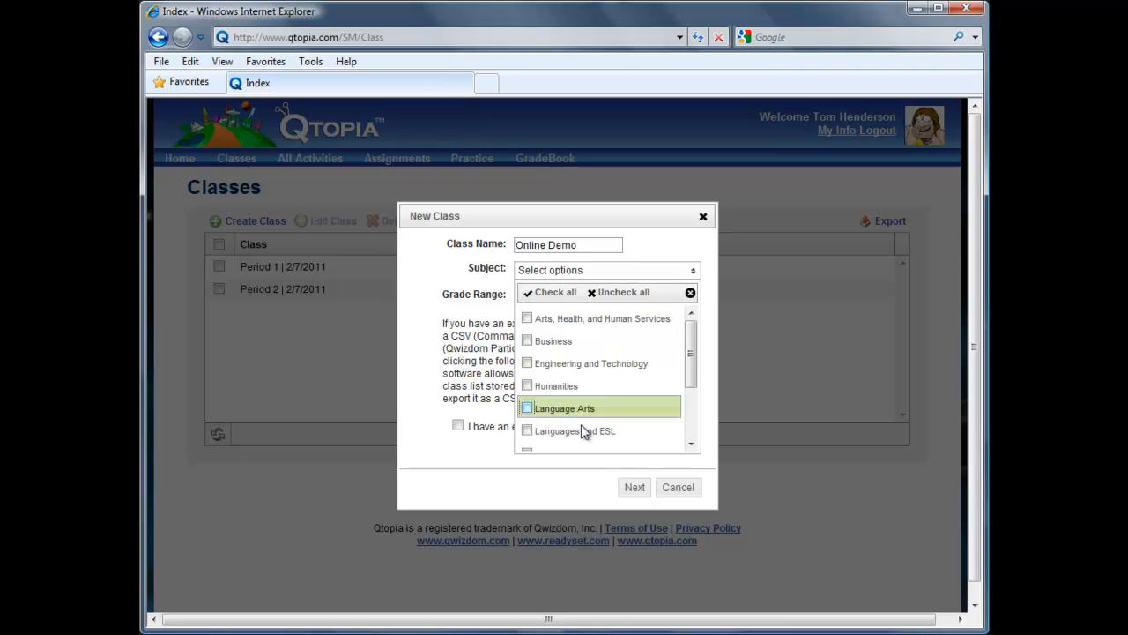
scroll(down, 3)
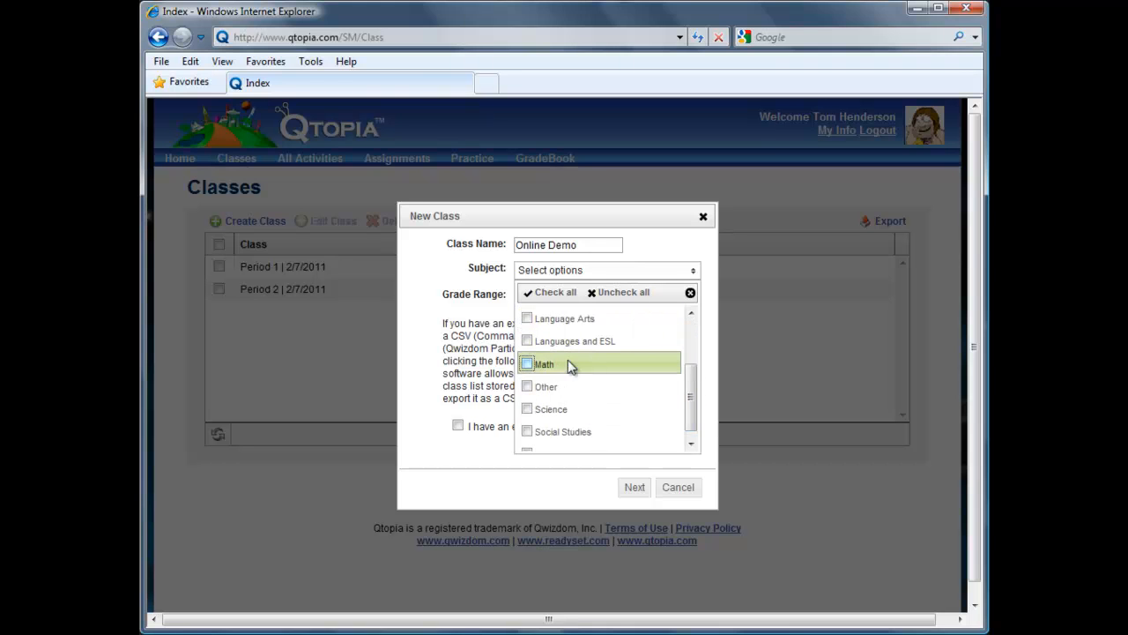
click(527, 363)
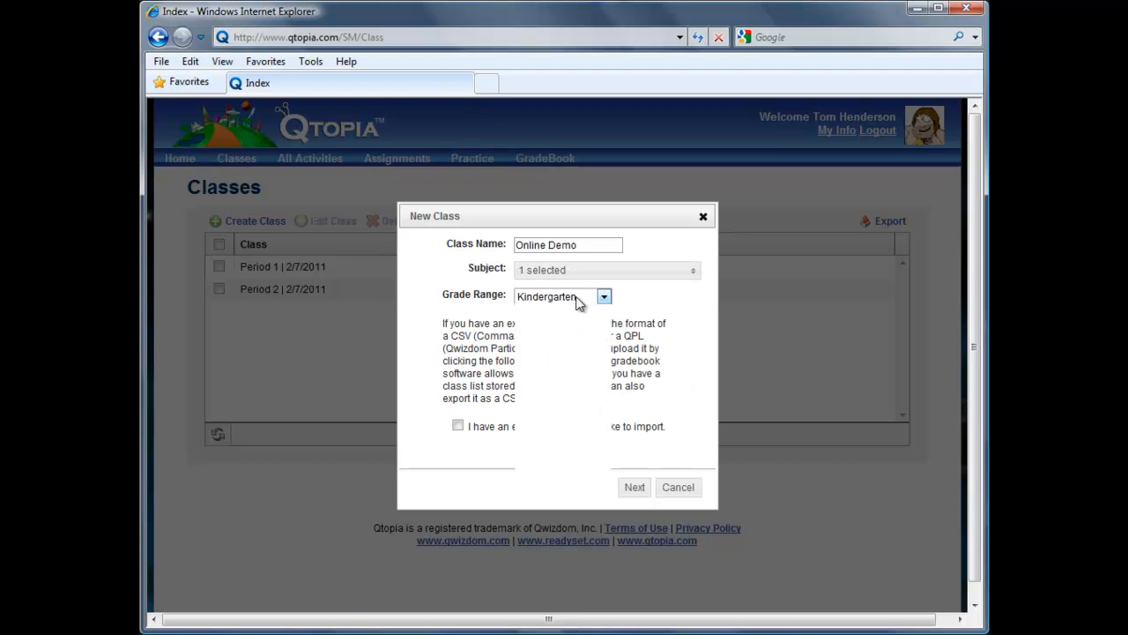
Step: Set the grade range to Grade 4 and begin adding a student to the roster
click(603, 296)
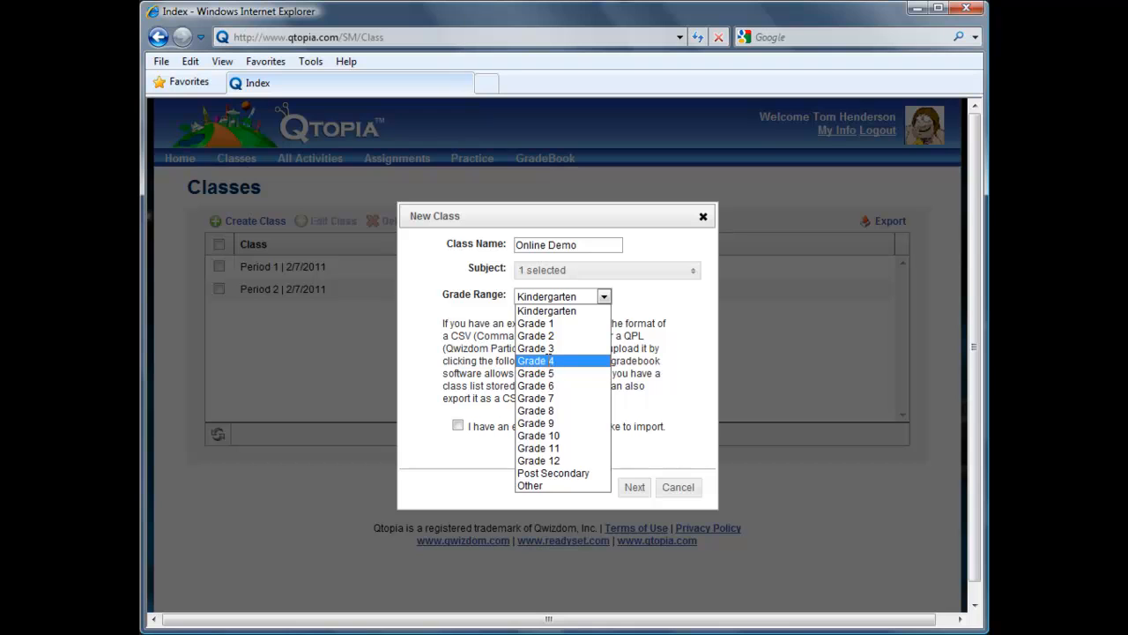
click(536, 361)
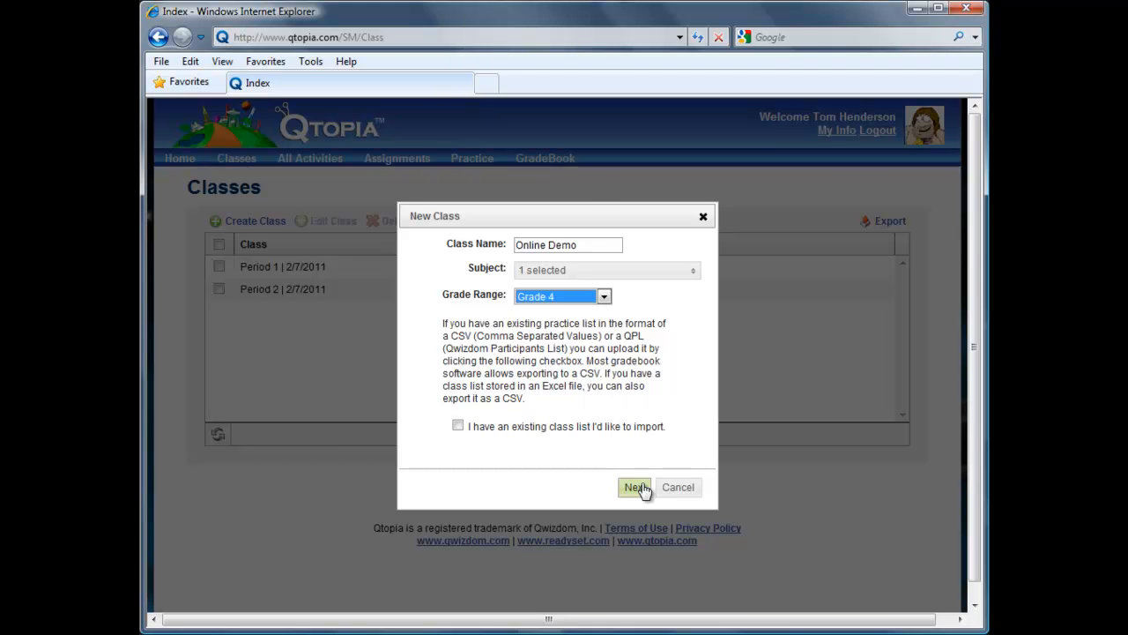
click(633, 487)
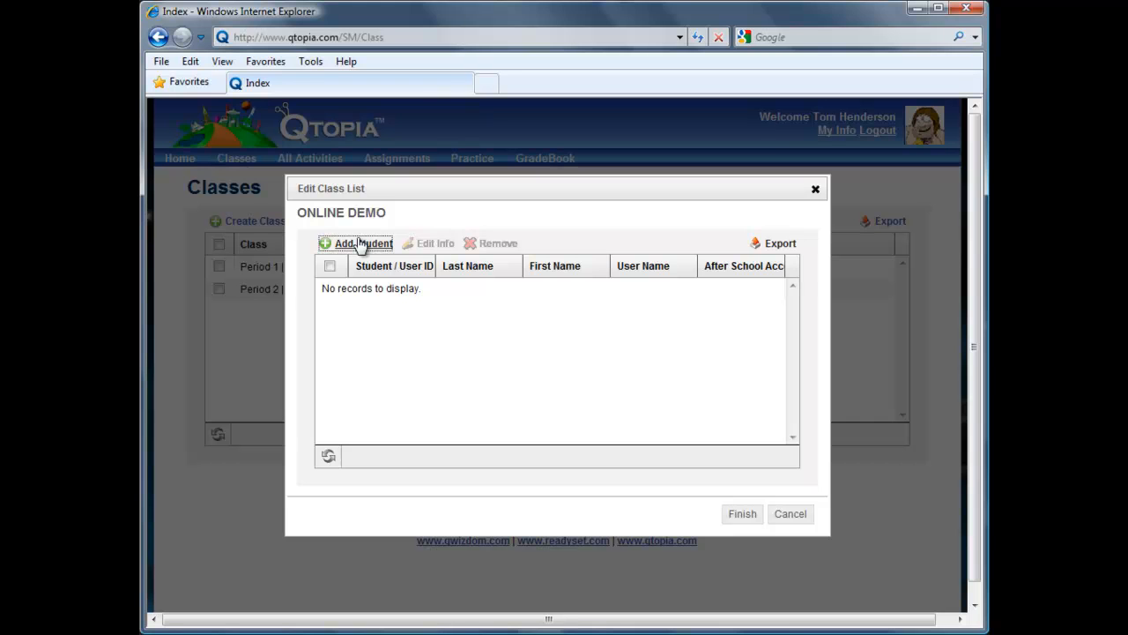
mouse_move(439, 269)
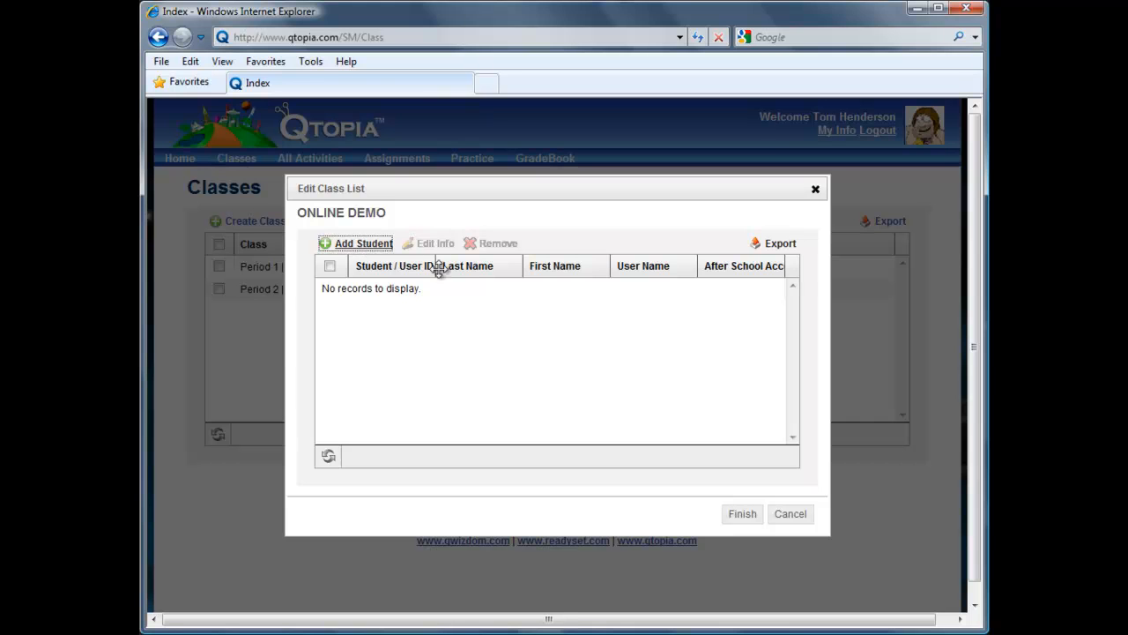
click(362, 243)
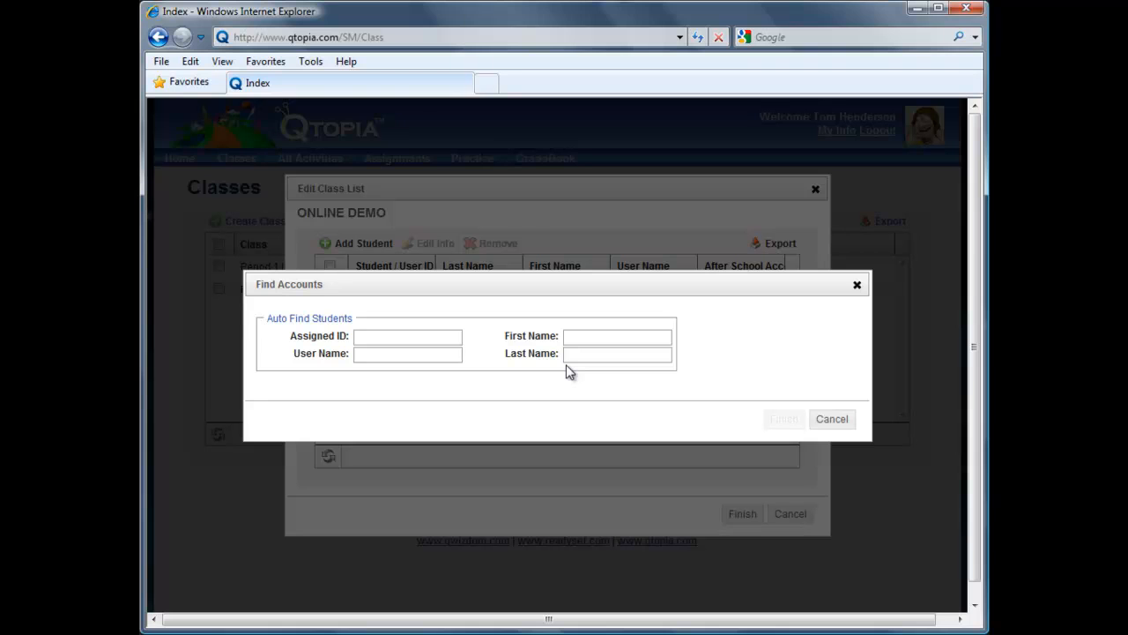
text(87123)
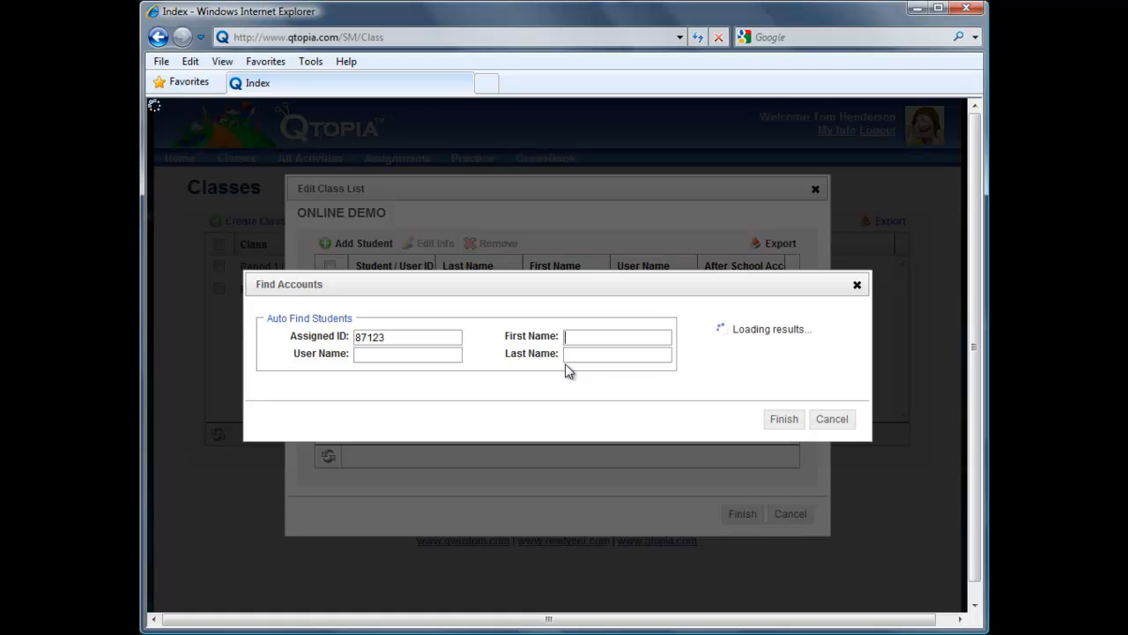
text(Mar)
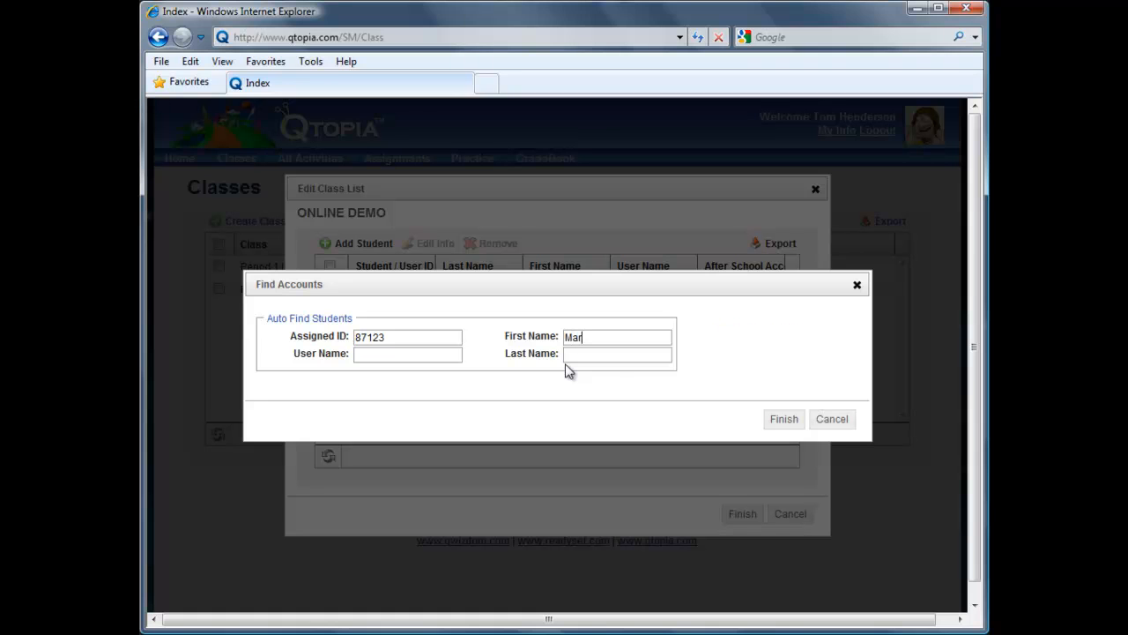
text(M)
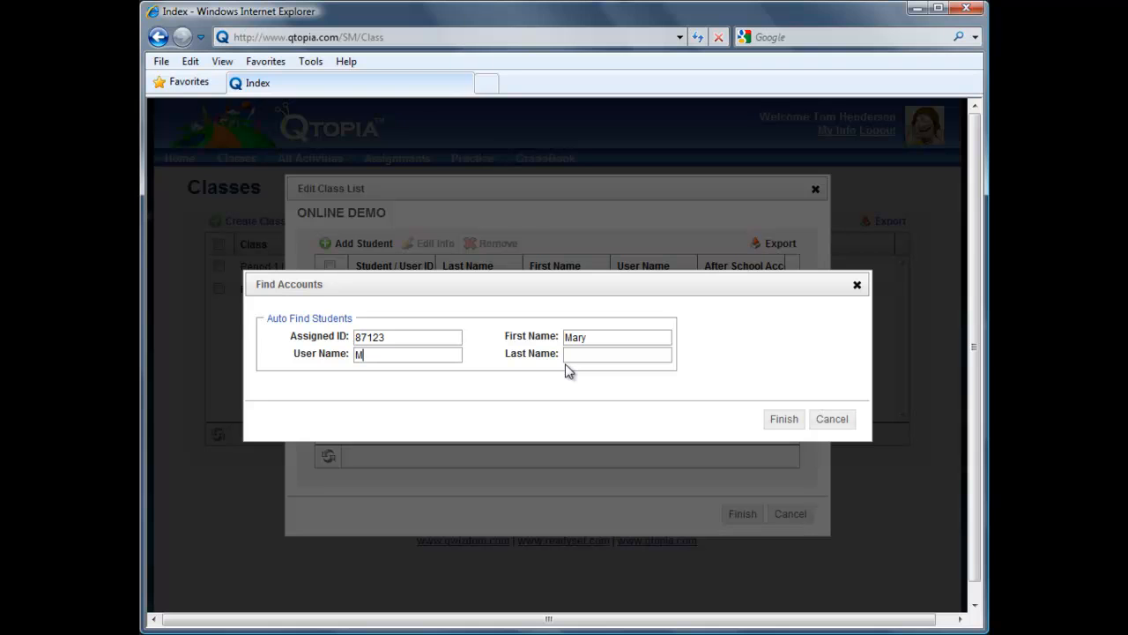
text(Cavbe)
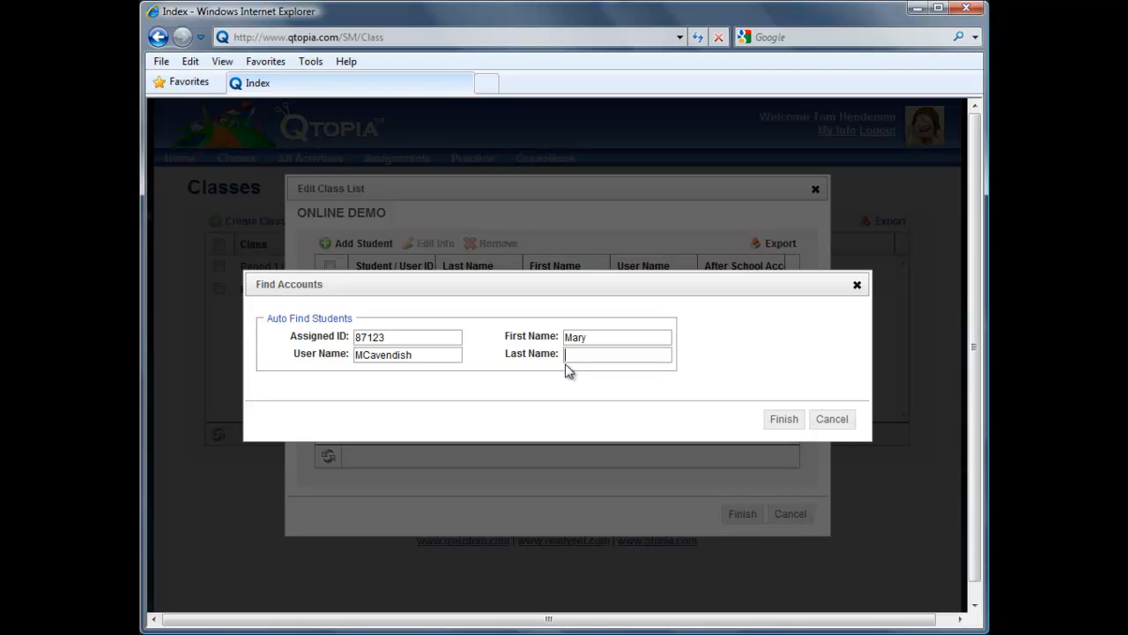
text(Cavendish)
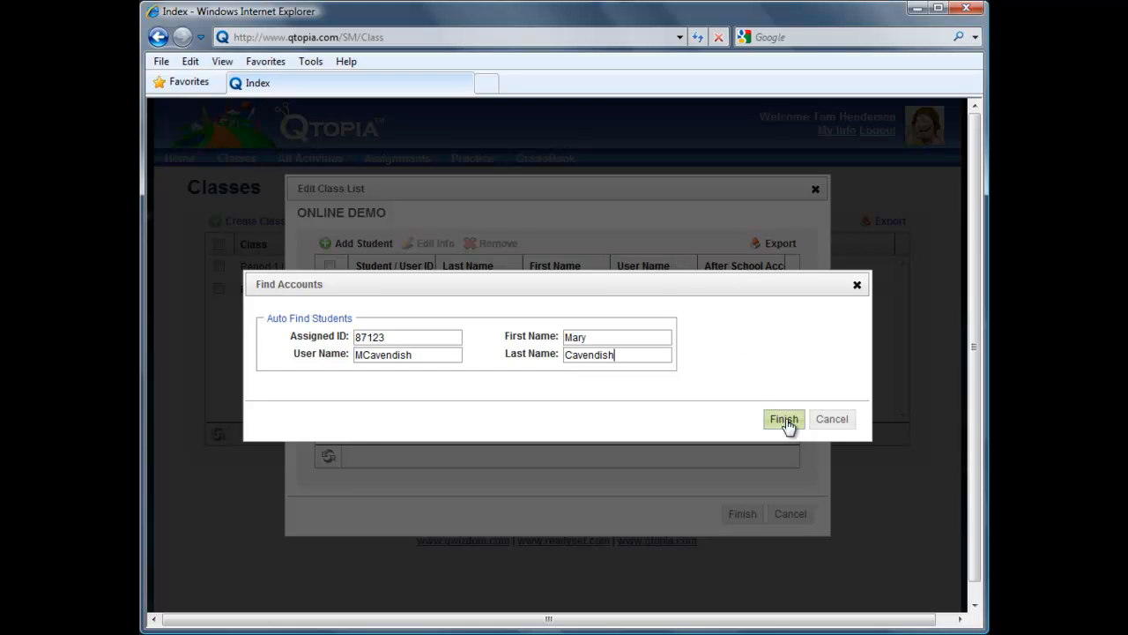
click(784, 419)
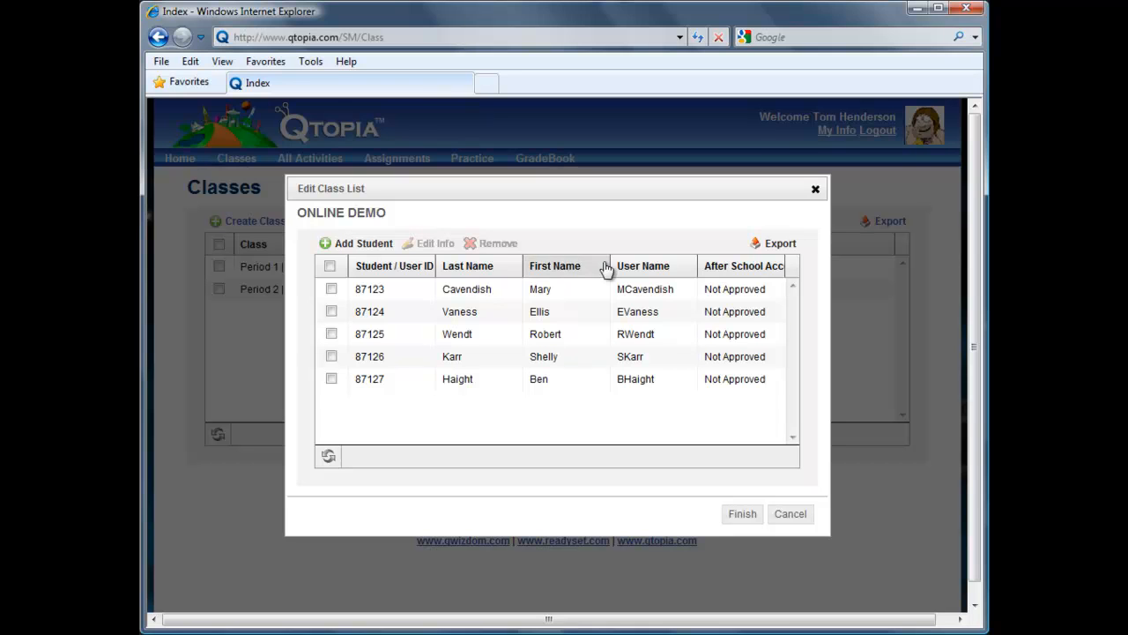
mouse_move(625, 412)
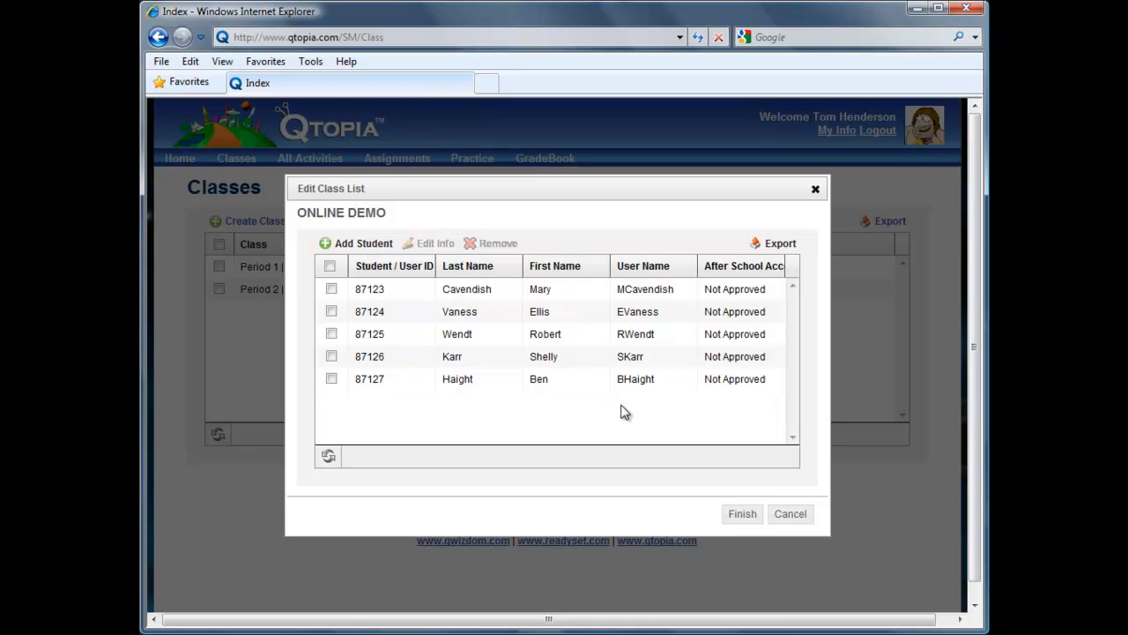
mouse_move(741, 513)
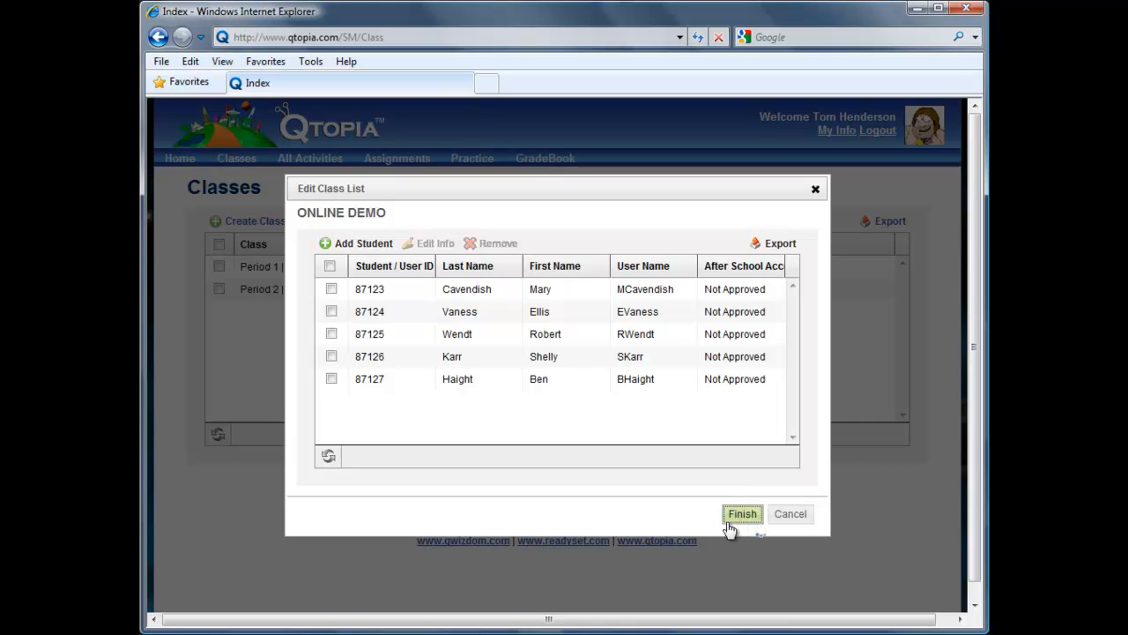
Step: Confirm the five-student roster so Online Demo joins Period 1 and Period 2
click(743, 513)
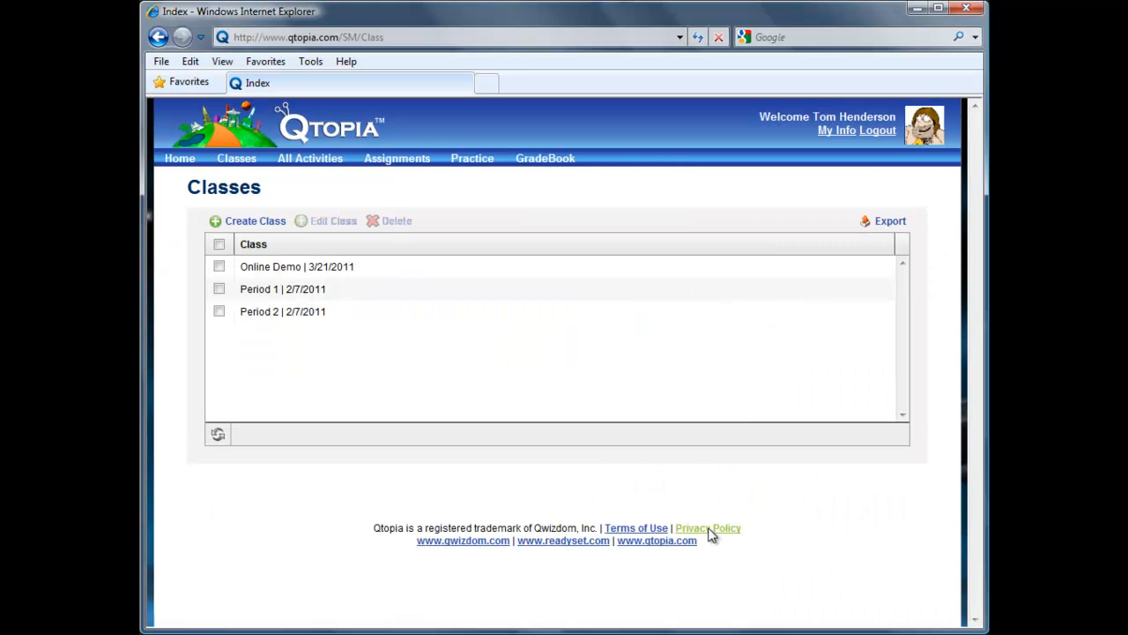
Step: Tick Online Demo in the Classes list to display its five students below
click(218, 266)
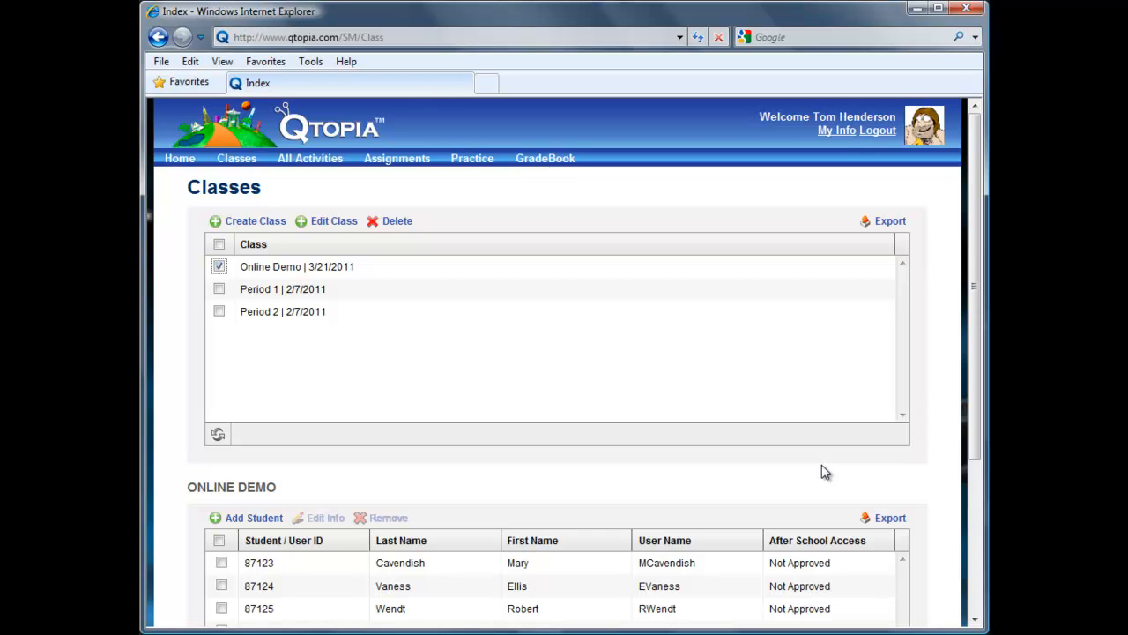
mouse_move(835, 469)
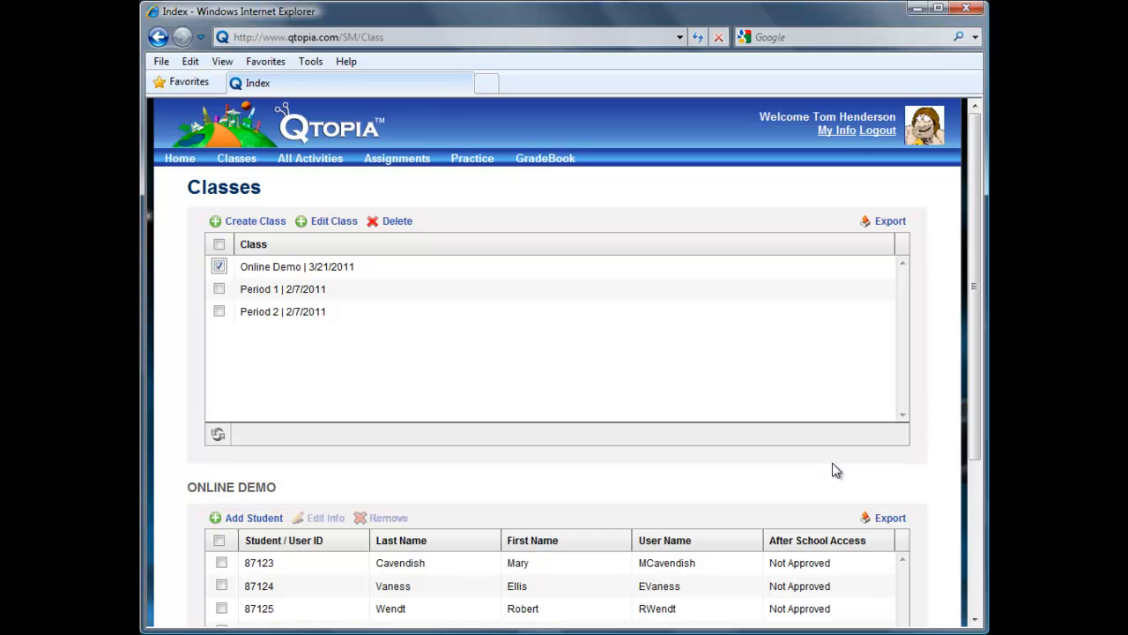